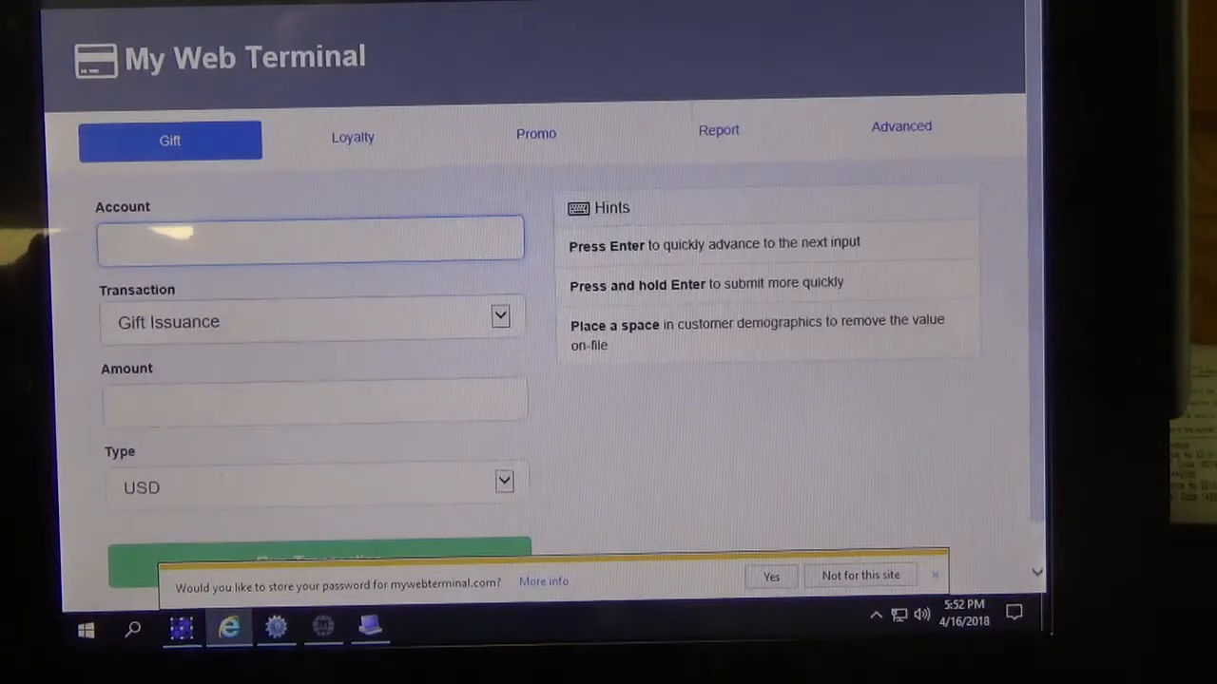
click(310, 240)
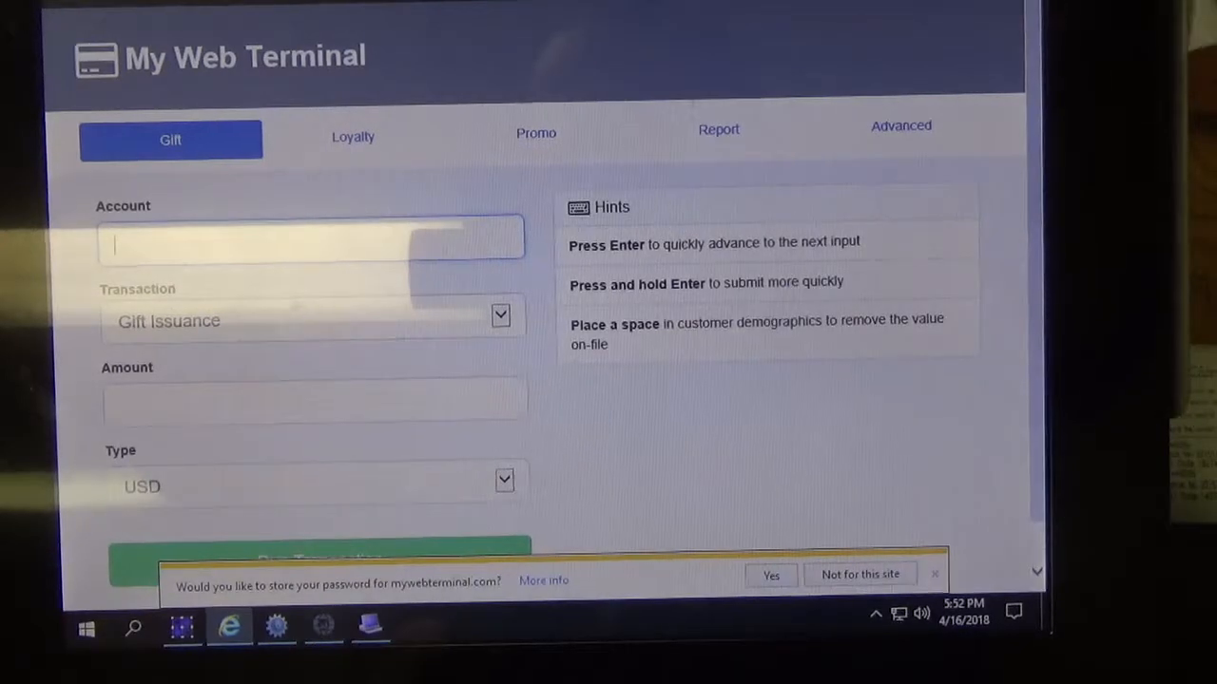
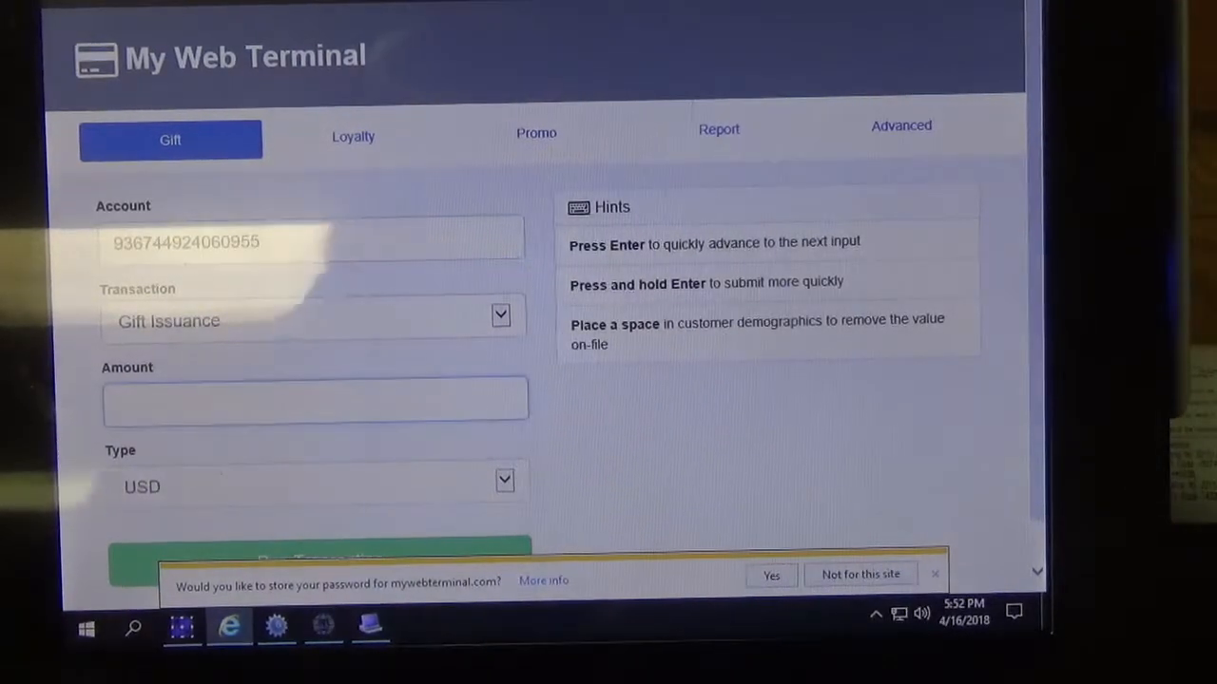
click(313, 401)
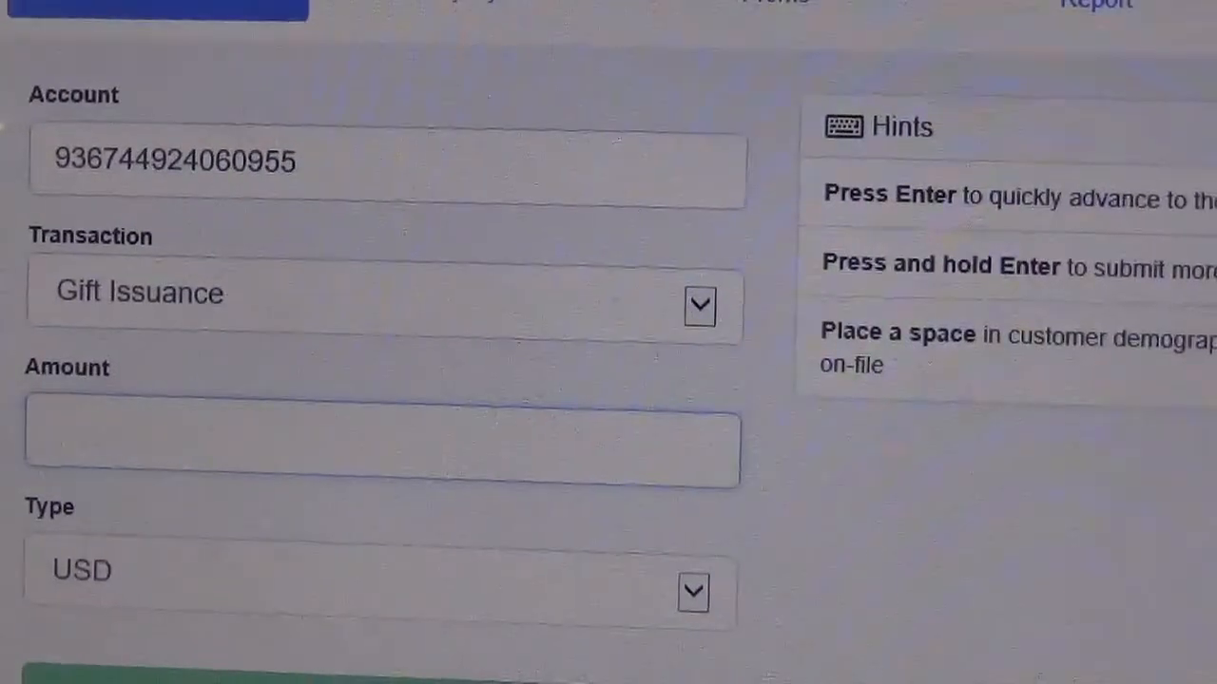
click(380, 446)
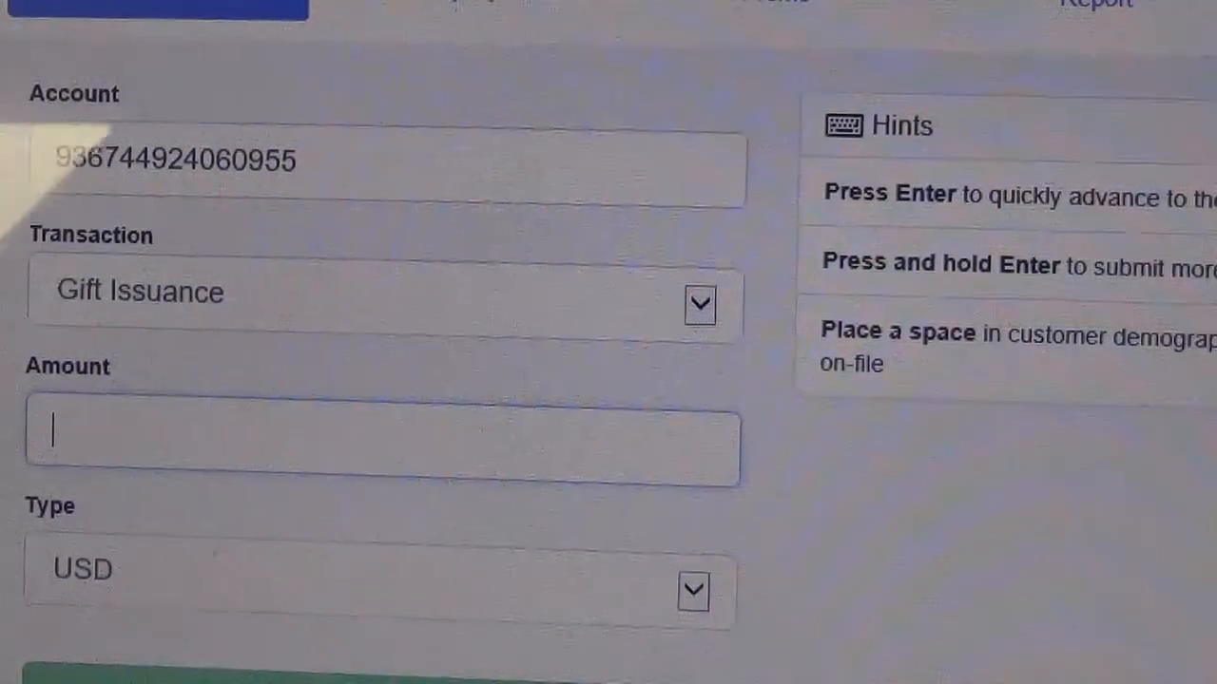
Enter a Gift Issuance amount of 25 to load the card with 25.00 USD
text(25)
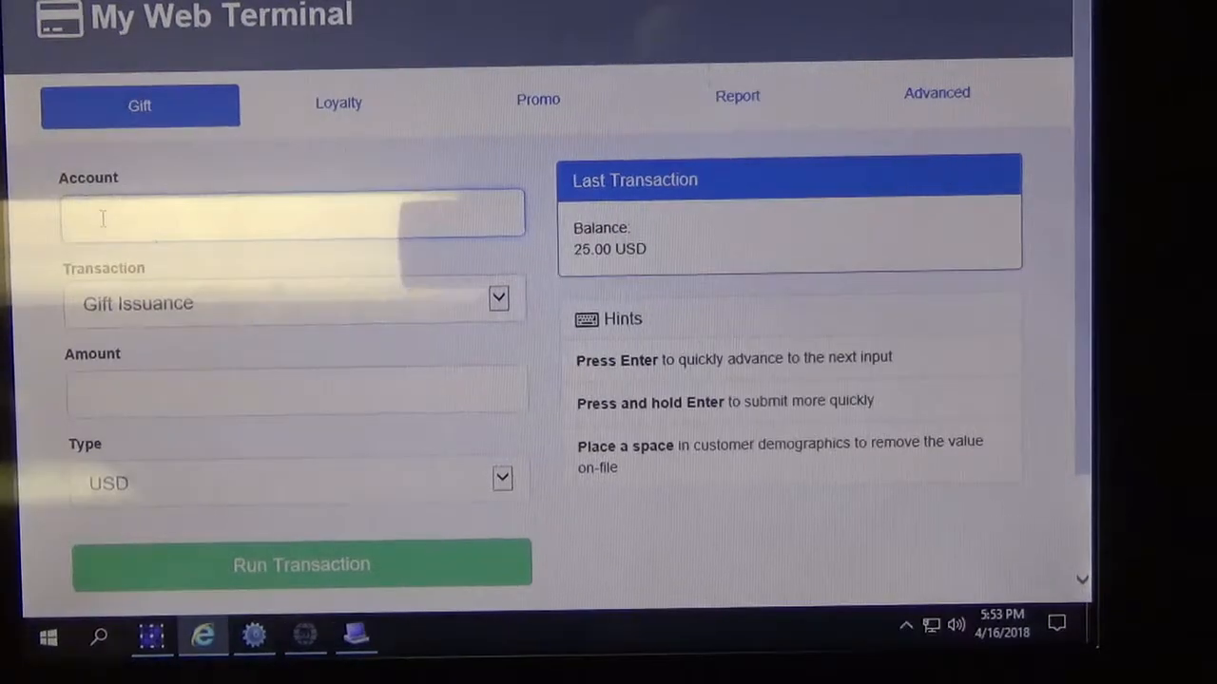
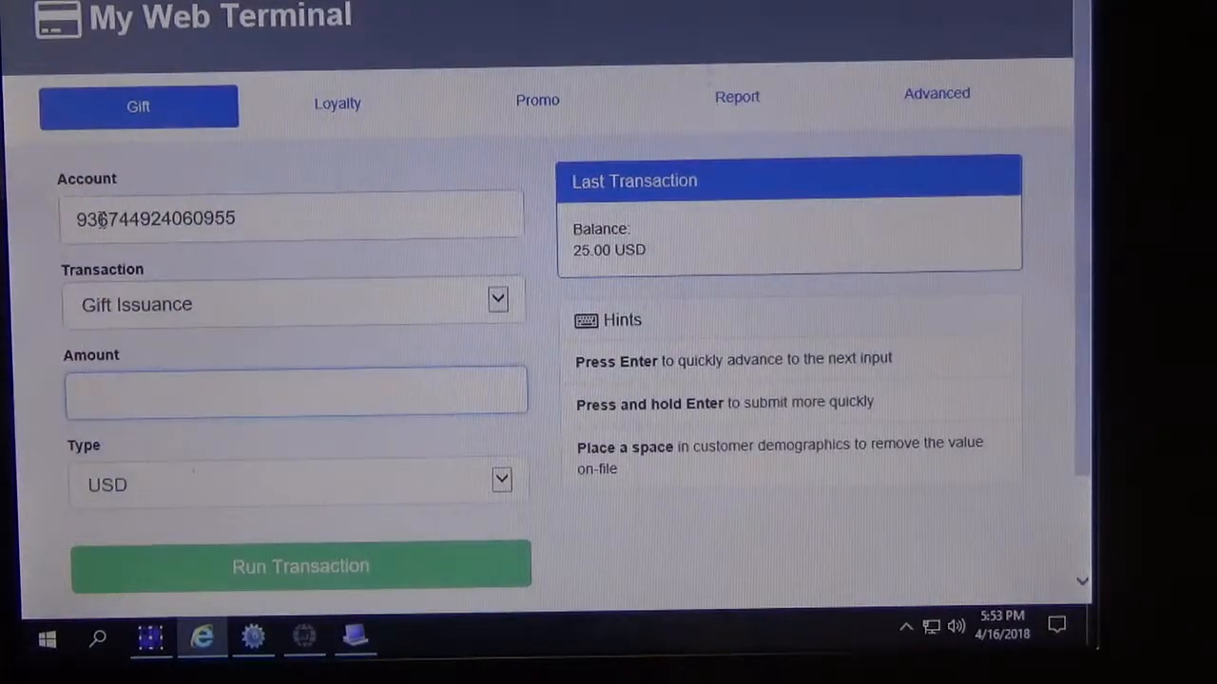
click(296, 391)
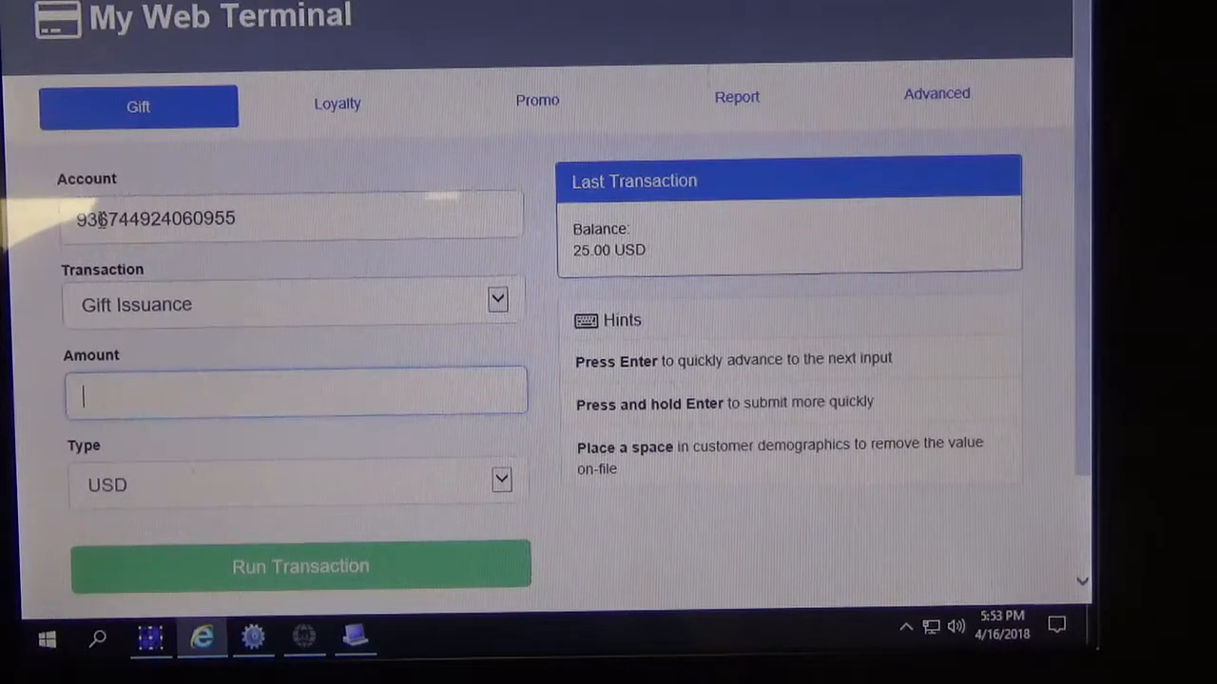
click(498, 299)
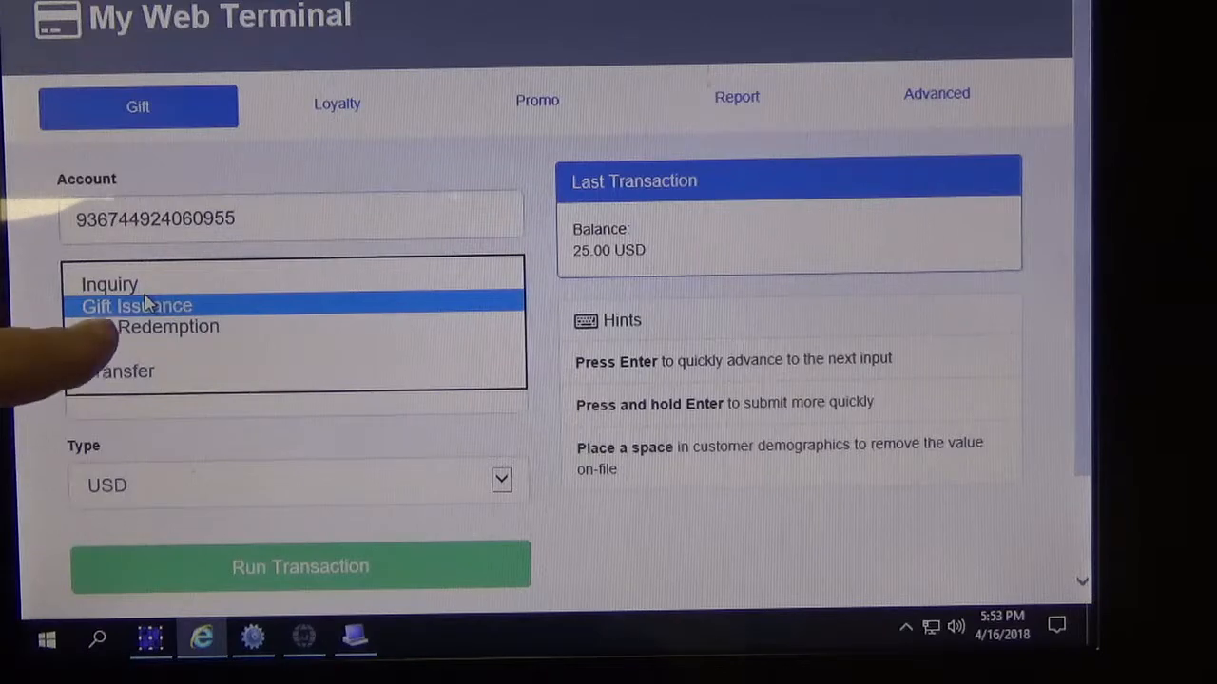
click(169, 327)
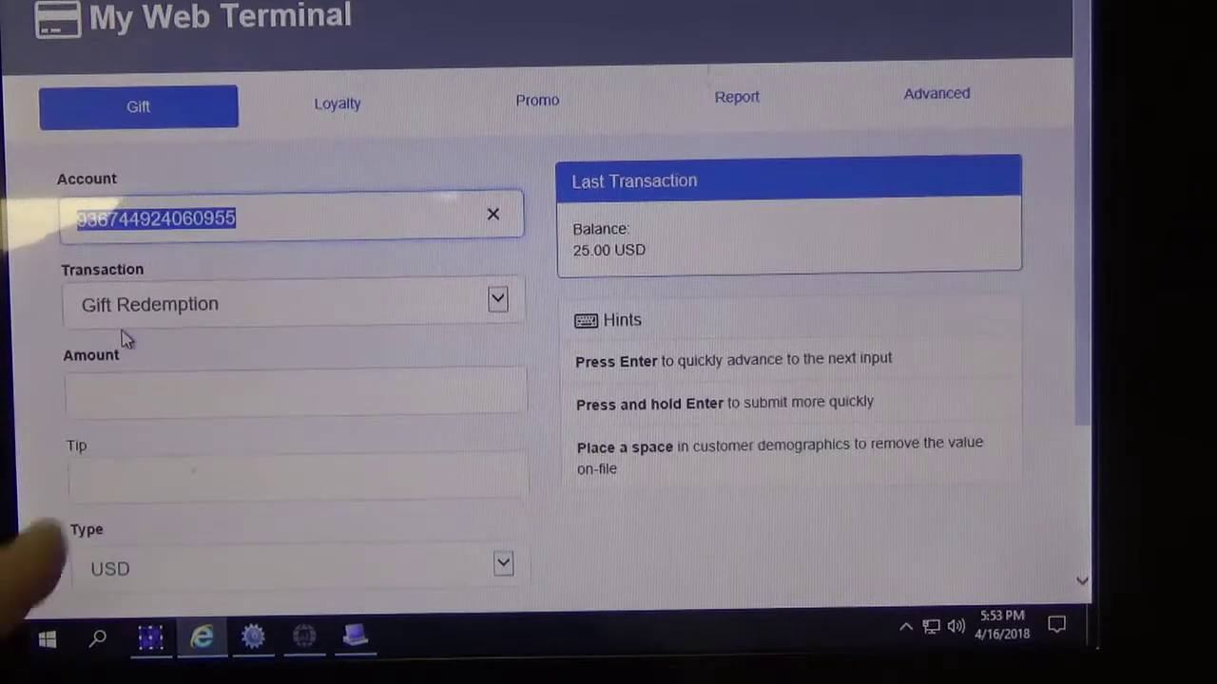
Run a 25 USD Gift Redemption, leaving a 0.00 USD balance
click(295, 389)
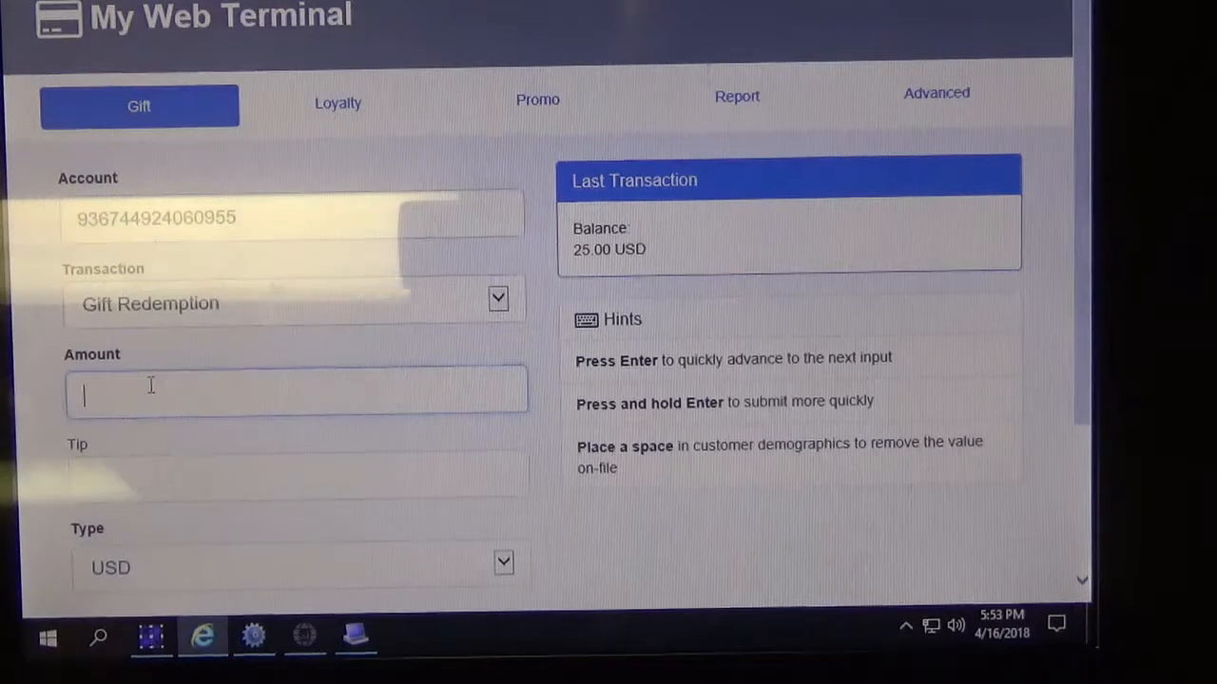
text(25)
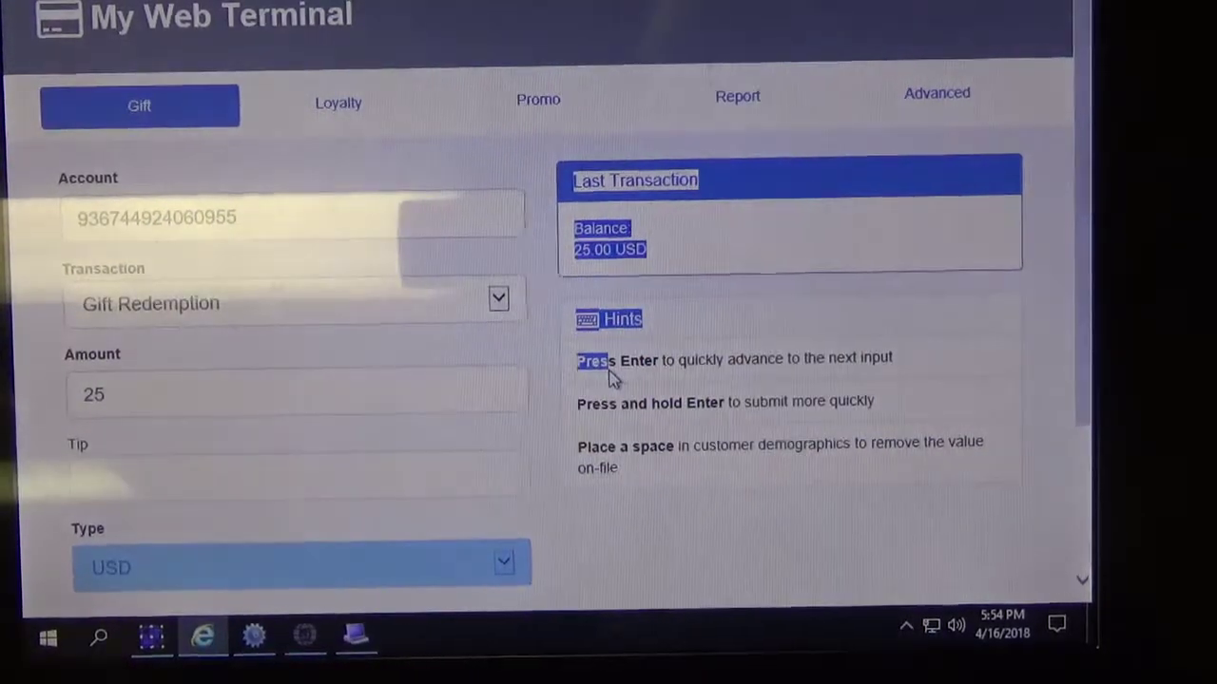
scroll(down, 3)
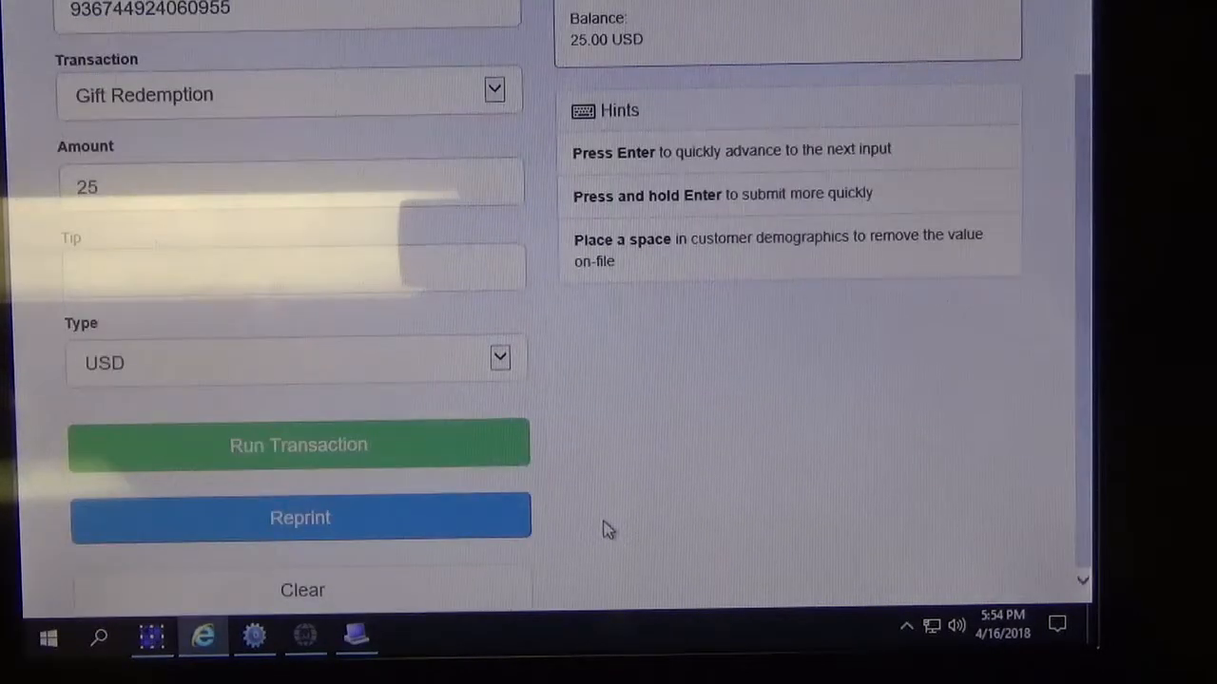
mouse_move(489, 445)
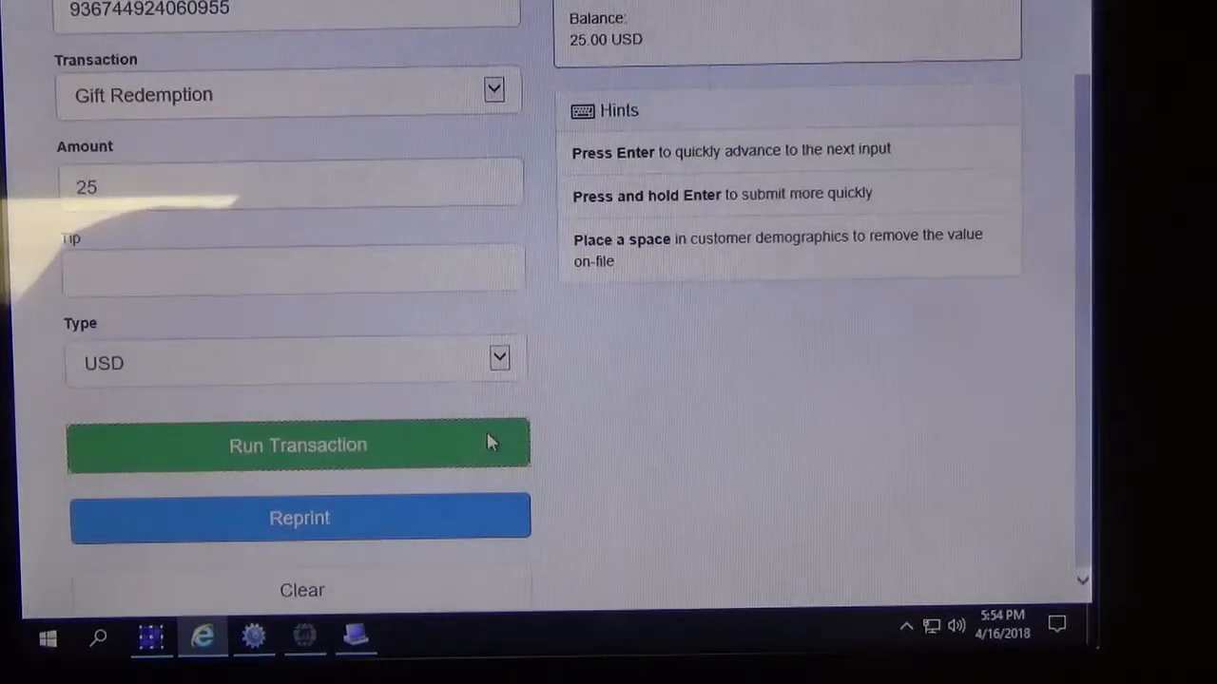
click(296, 445)
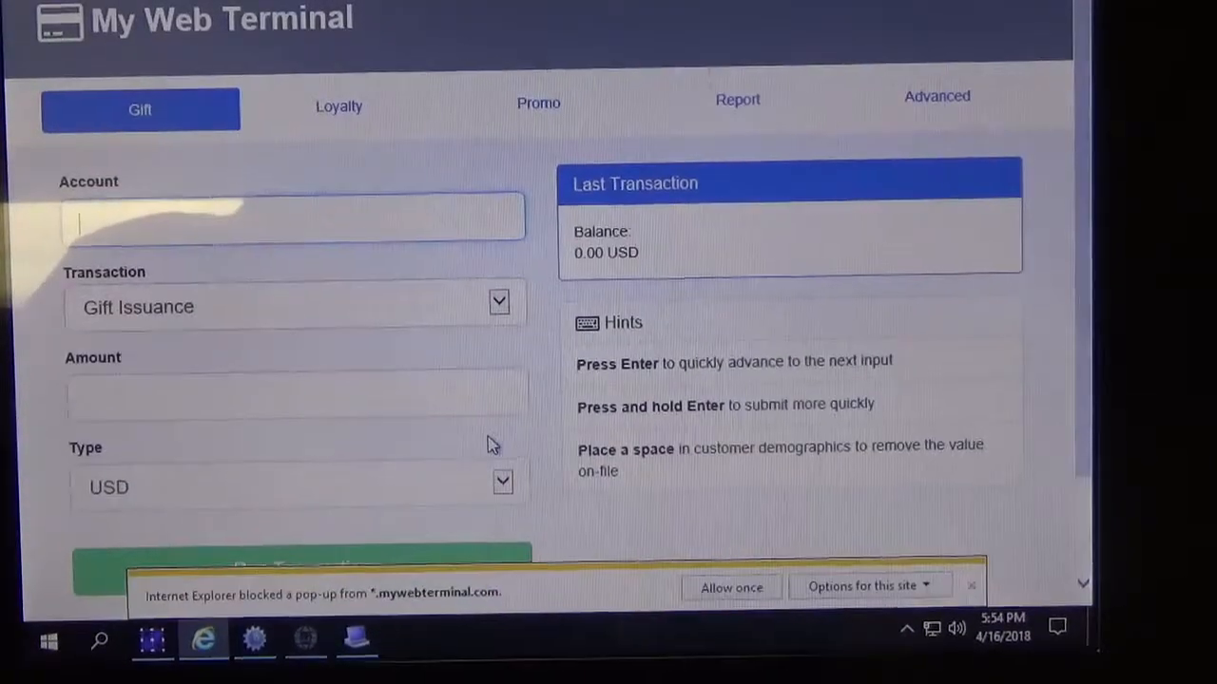